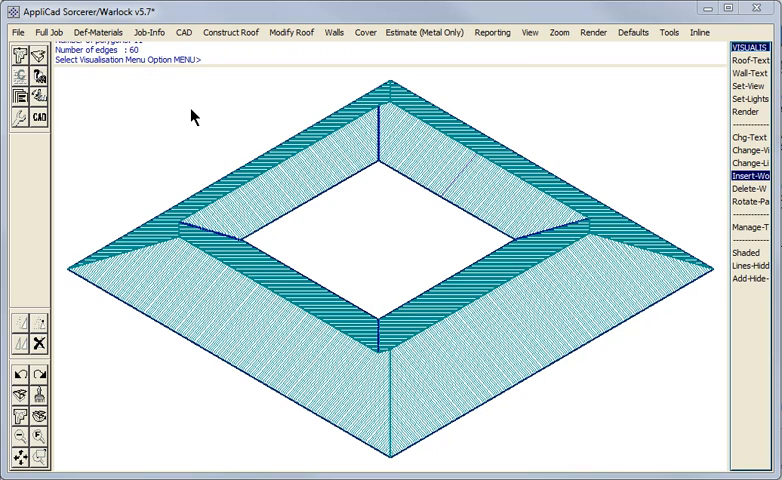
{"action": "mouse_move", "coordinate": [506, 280]}
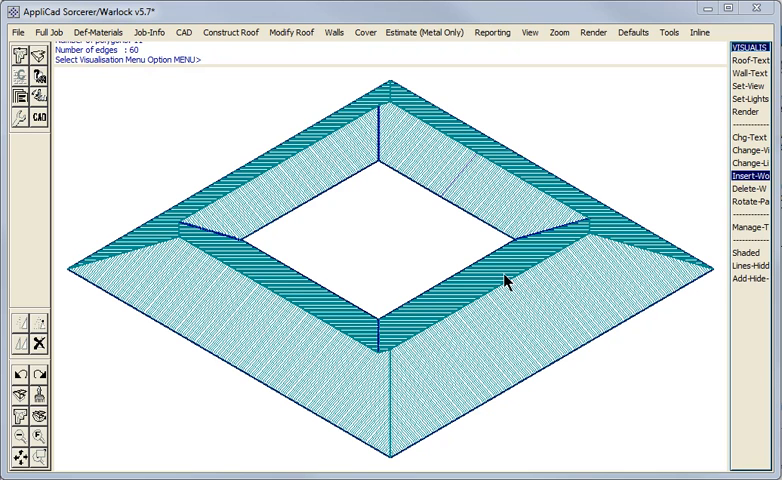
{"action": "mouse_move", "coordinate": [408, 150]}
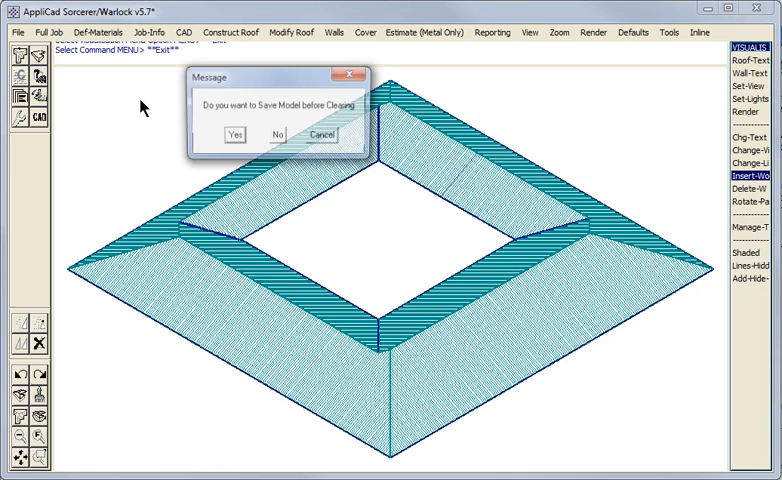
Step: Discard the old courtyard model without saving to begin a new job
{"action": "left_click", "coordinate": [276, 134]}
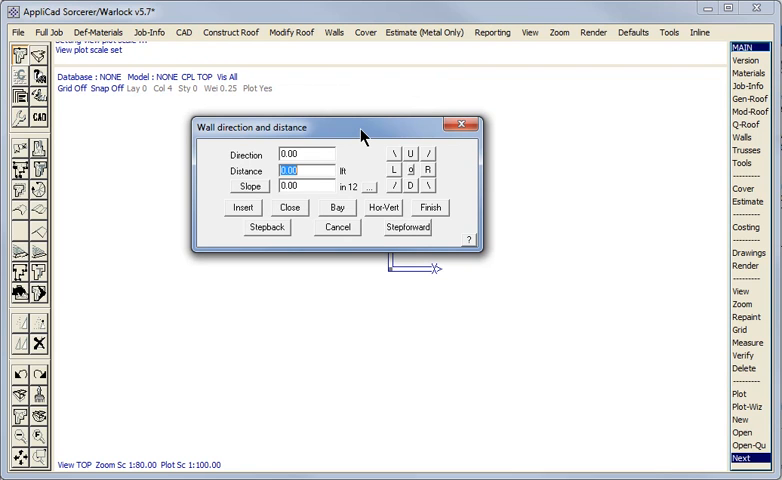
Step: Enter wall entries 'd3' and a 24'11 distance for the courtyard outline
{"action": "type", "text": "d3"}
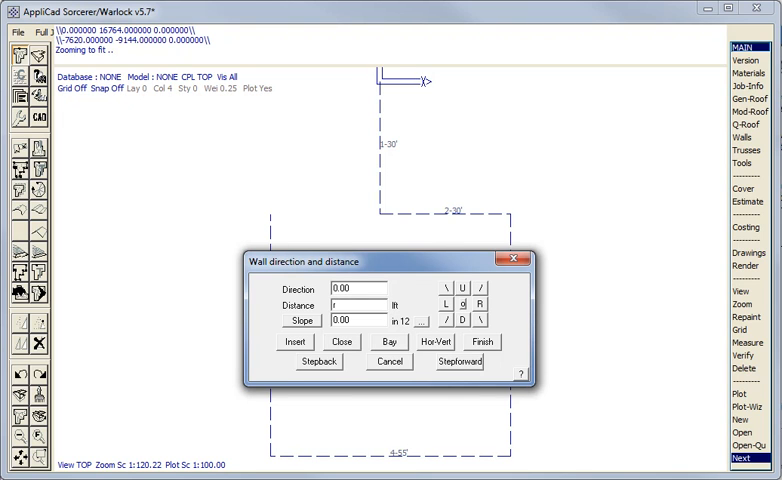
{"action": "type", "text": "24'11.9\""}
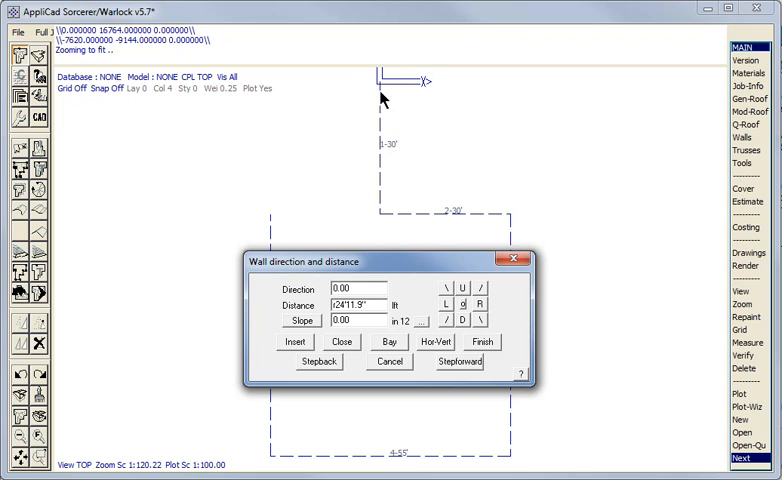
{"action": "mouse_move", "coordinate": [348, 280]}
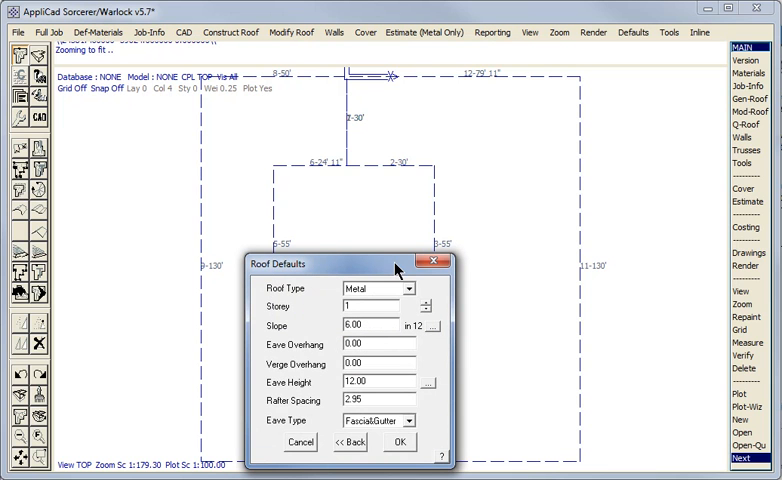
Step: Accept Roof Defaults of Metal roof, slope 6.00 and eave height 12.00
{"action": "left_click_drag", "start_coordinate": [344, 264], "coordinate": [356, 136]}
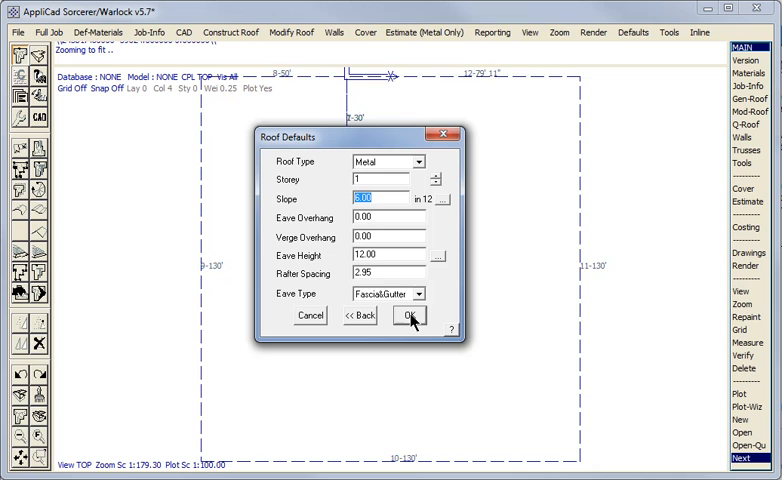
{"action": "left_click", "coordinate": [408, 316]}
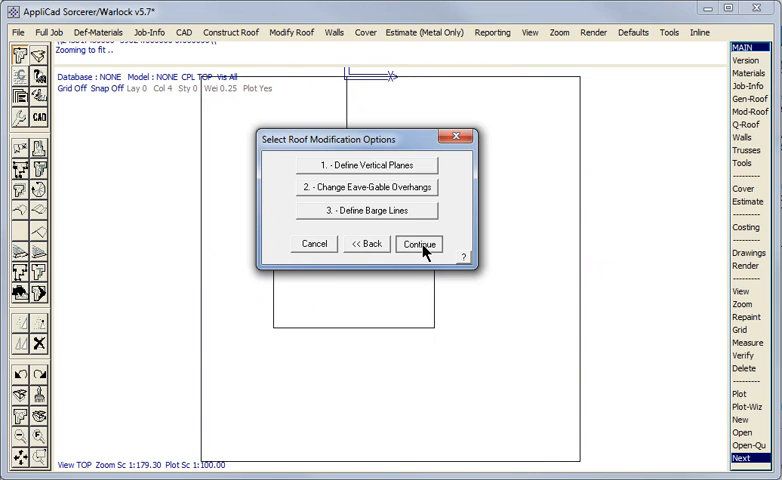
Step: Generate the hip roof around the courtyard without modifications and decline saving the model
{"action": "left_click", "coordinate": [418, 244]}
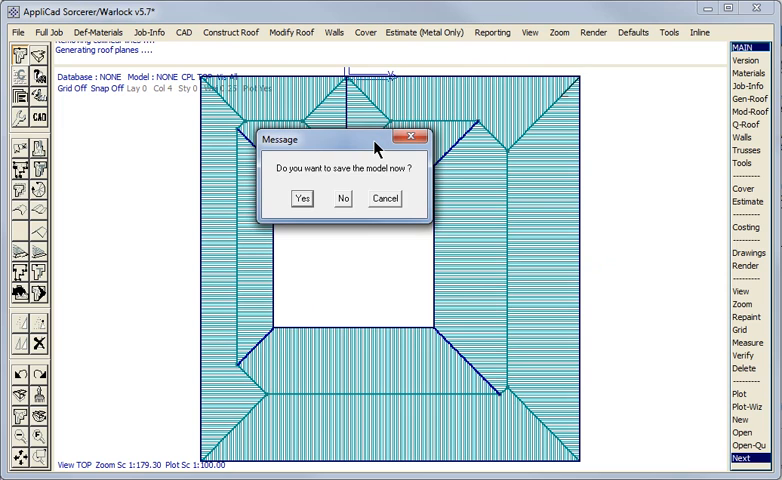
{"action": "left_click_drag", "start_coordinate": [330, 140], "coordinate": [400, 208]}
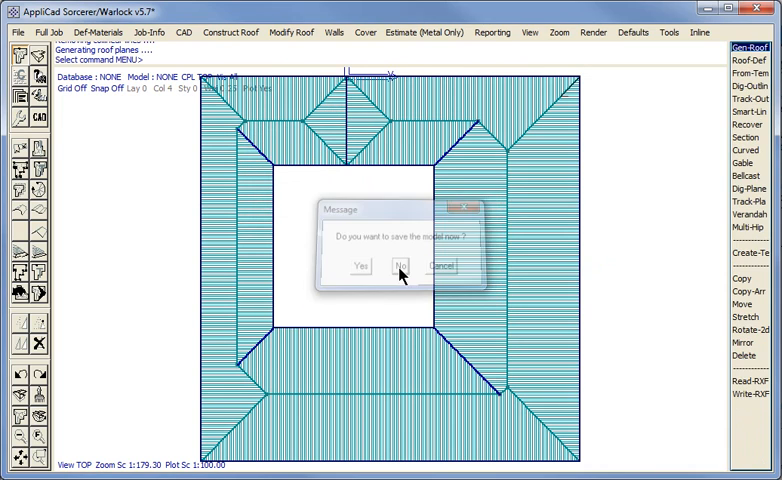
{"action": "left_click", "coordinate": [396, 264]}
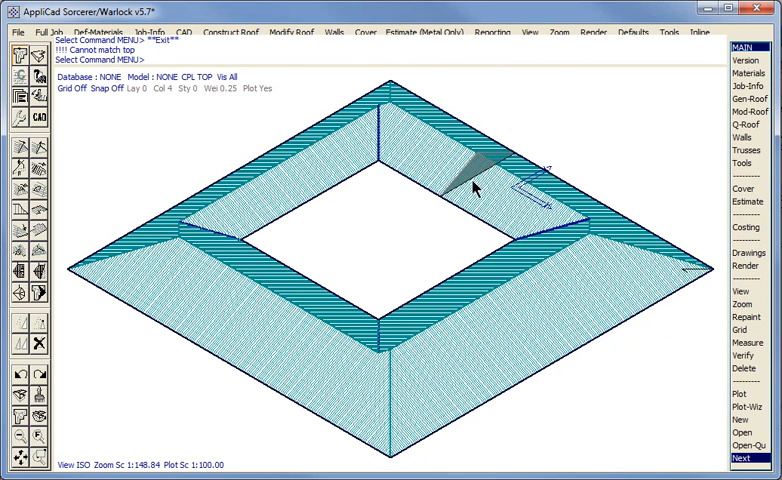
{"action": "mouse_move", "coordinate": [478, 184]}
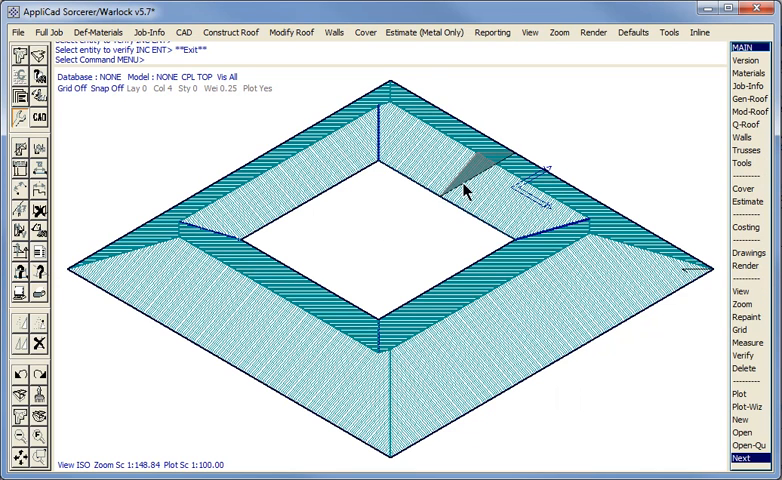
{"action": "mouse_move", "coordinate": [68, 316]}
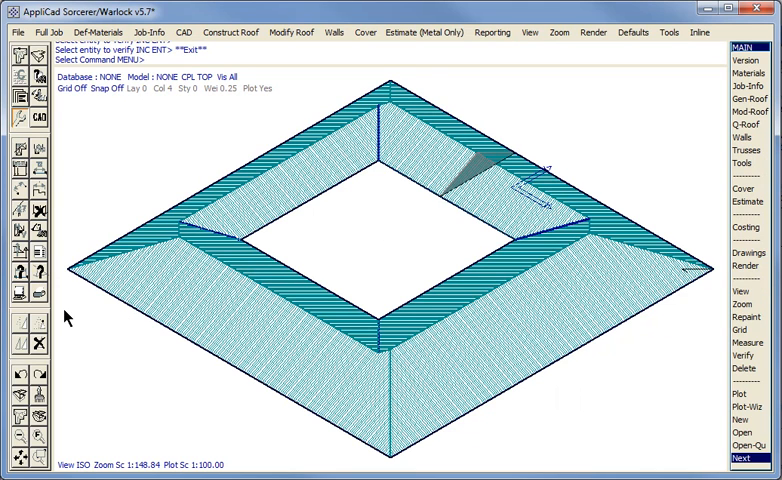
{"action": "mouse_move", "coordinate": [38, 348]}
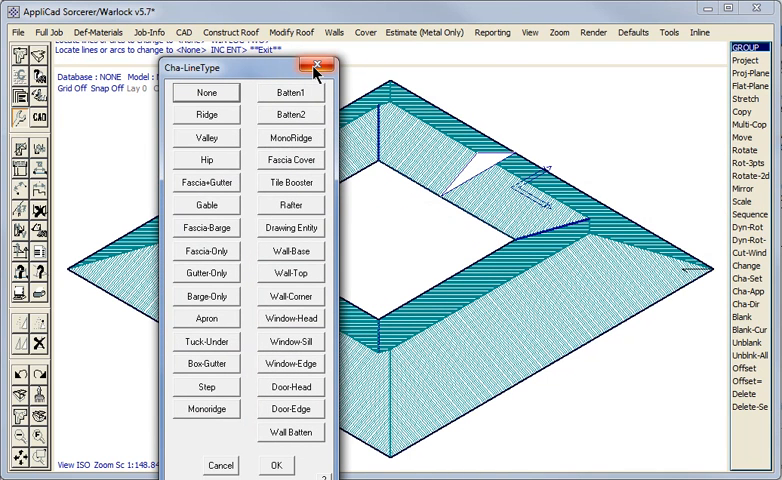
{"action": "left_click", "coordinate": [318, 64]}
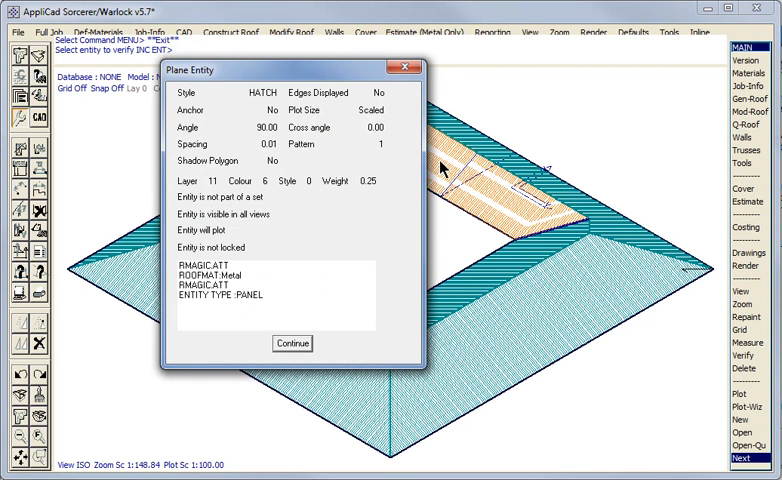
{"action": "mouse_move", "coordinate": [432, 228]}
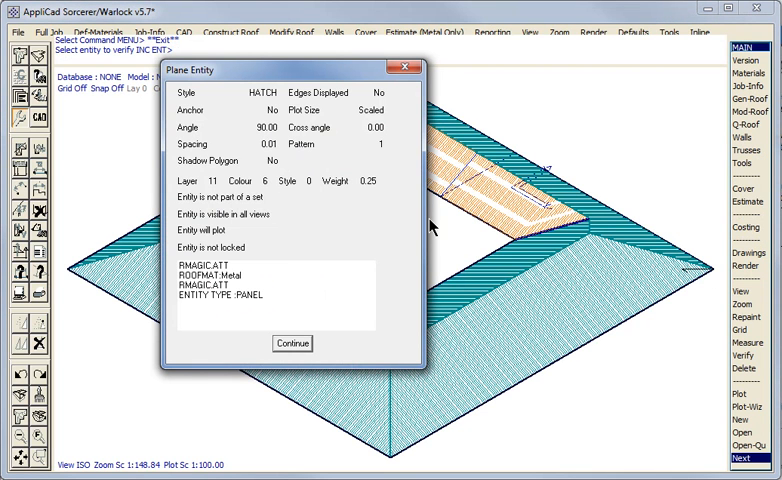
Step: Finish inspecting the Plane Entity details of the hatched roof panel
{"action": "left_click", "coordinate": [292, 344]}
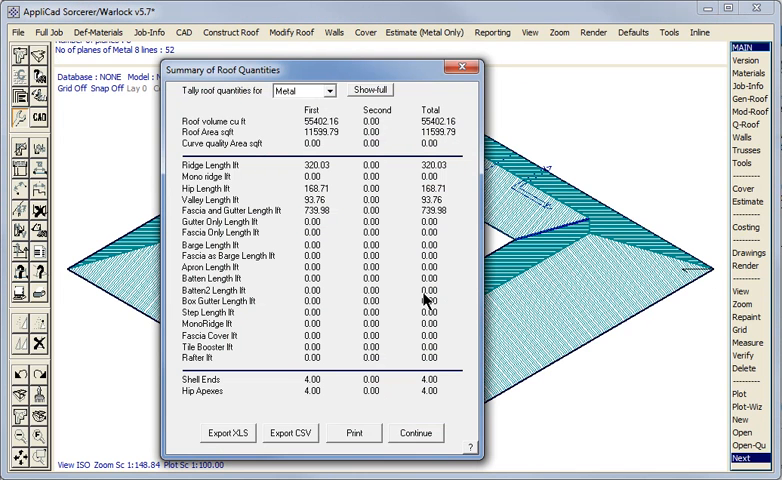
{"action": "mouse_move", "coordinate": [420, 442]}
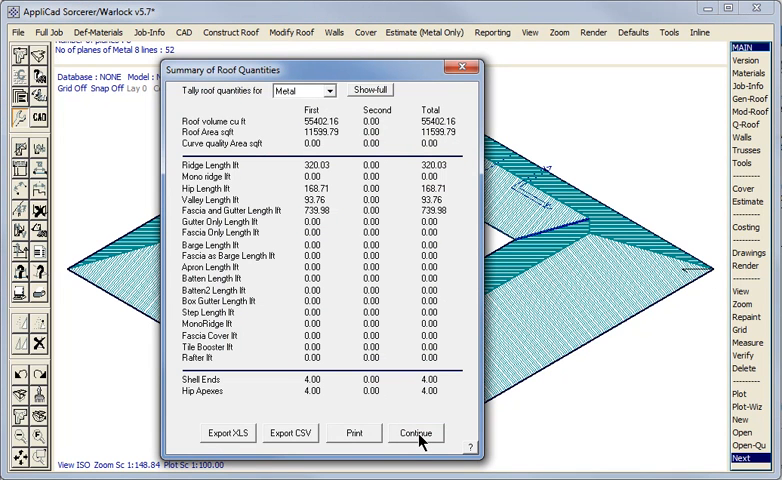
Step: Dismiss the Summary of Roof Quantities showing 11599.79 sq ft roof area
{"action": "left_click", "coordinate": [416, 432]}
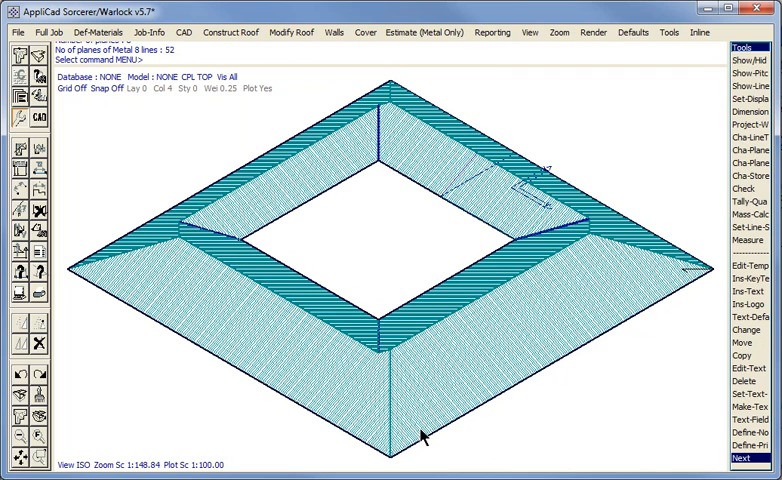
{"action": "mouse_move", "coordinate": [332, 220]}
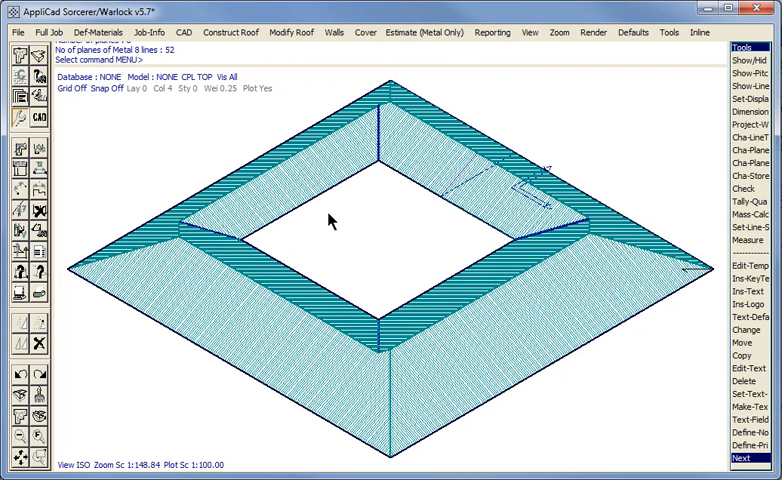
{"action": "mouse_move", "coordinate": [264, 190]}
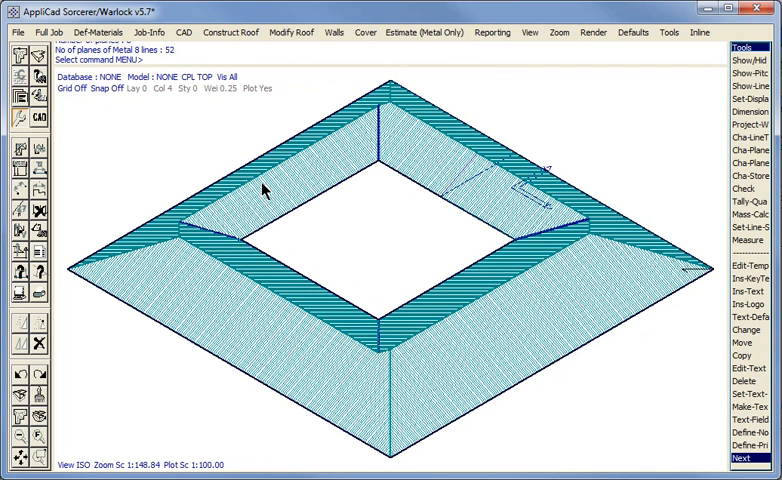